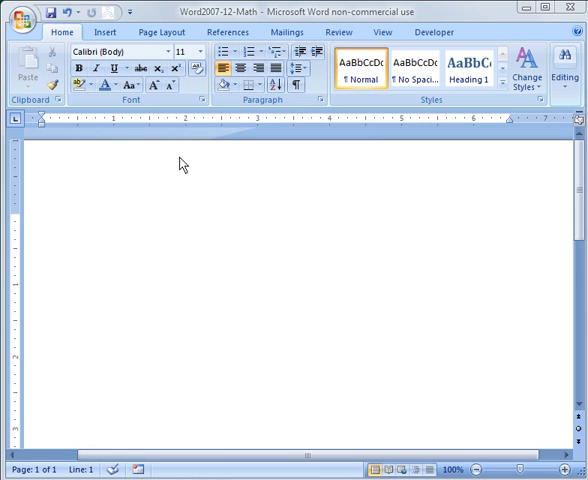
{"action": "mouse_move", "coordinate": [106, 32]}
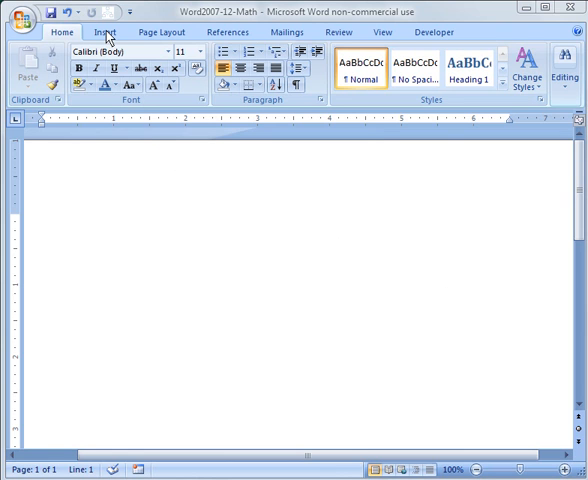
Add an empty equation placeholder to the blank page via Insert > Equation
{"action": "left_click", "coordinate": [104, 32]}
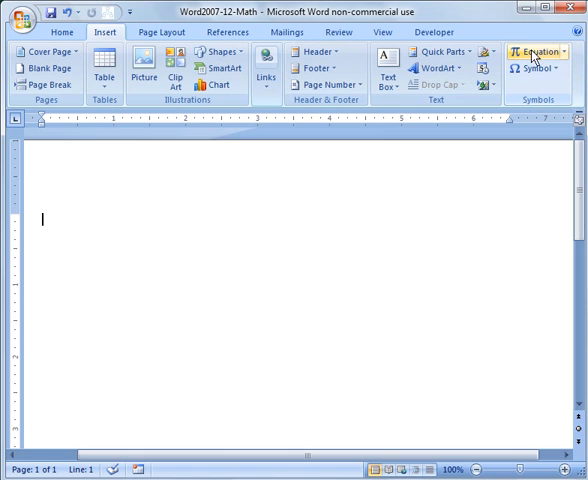
{"action": "left_click", "coordinate": [532, 52]}
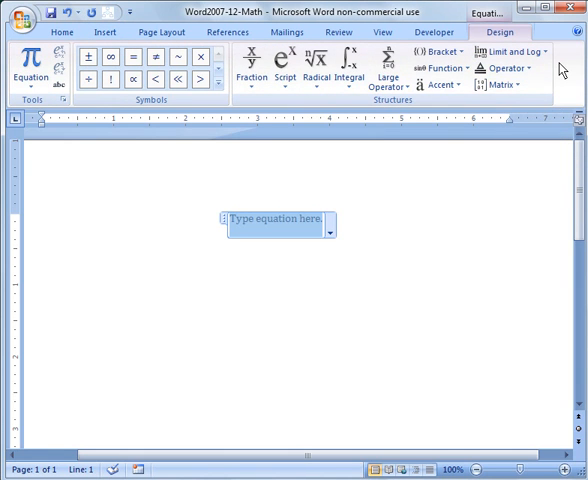
{"action": "mouse_move", "coordinate": [264, 116]}
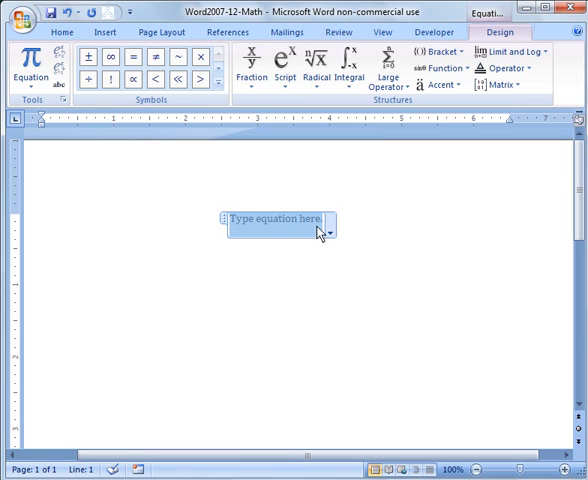
{"action": "left_click", "coordinate": [330, 228]}
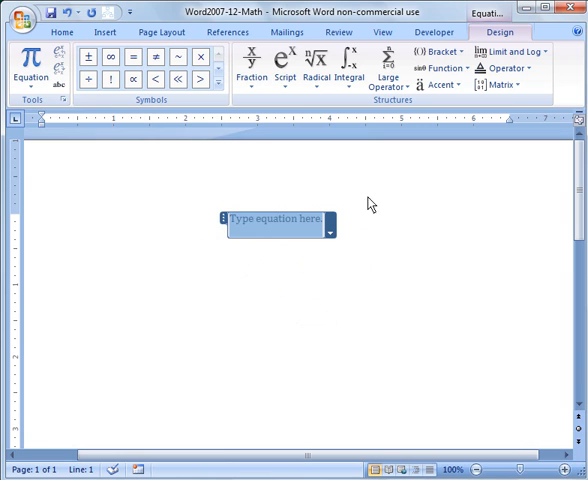
Insert the built-in Area of Circle equation A=πr² from the Equation gallery
{"action": "left_click", "coordinate": [30, 70]}
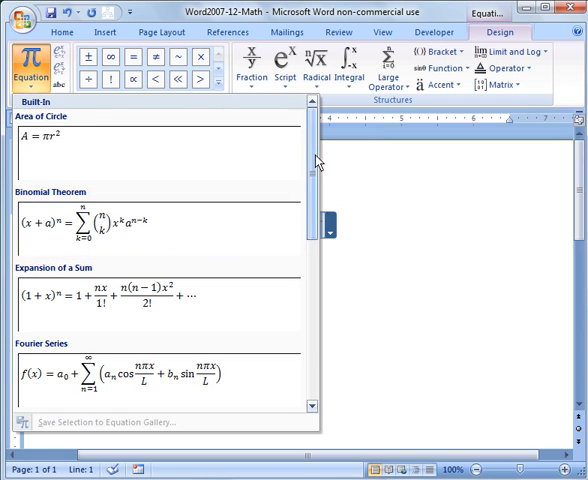
{"action": "scroll", "scroll_direction": "down", "scroll_amount": 3}
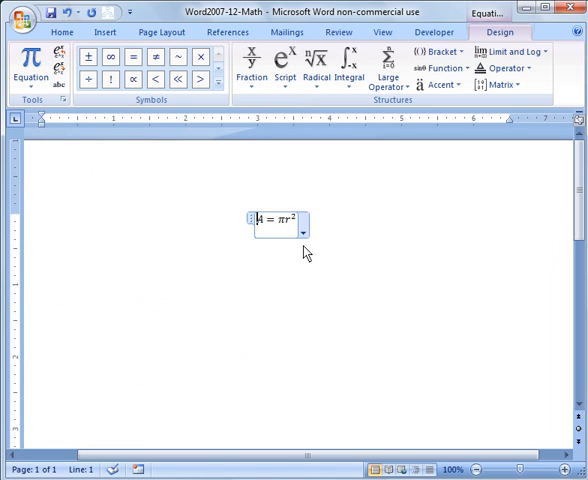
{"action": "left_click", "coordinate": [304, 232]}
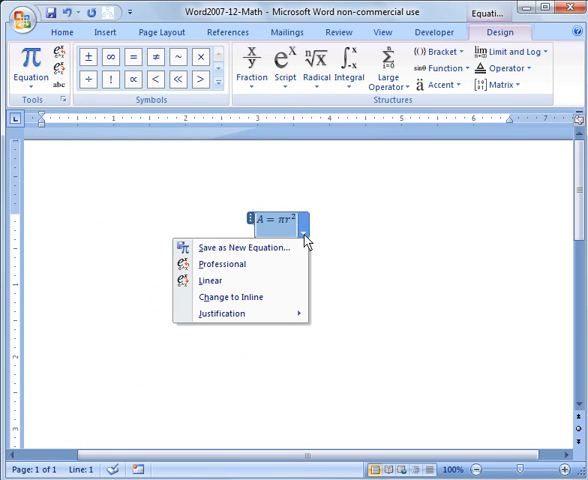
{"action": "mouse_move", "coordinate": [240, 296]}
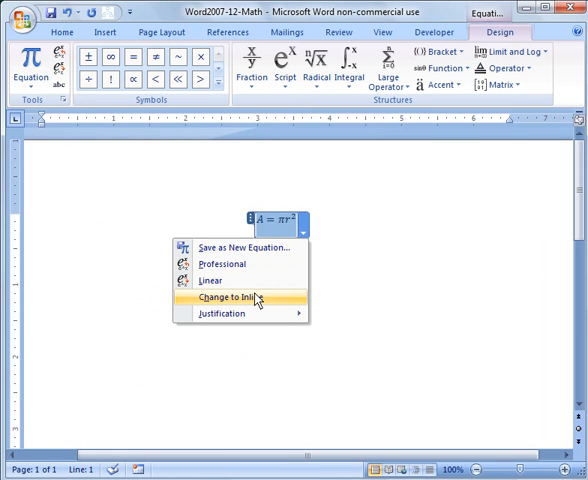
{"action": "mouse_move", "coordinate": [248, 316]}
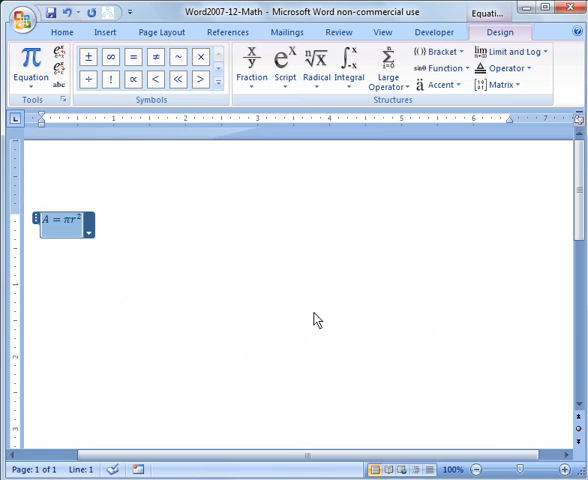
Centre the A=πr² equation on its own line and enlarge its font size
{"action": "left_click", "coordinate": [88, 230]}
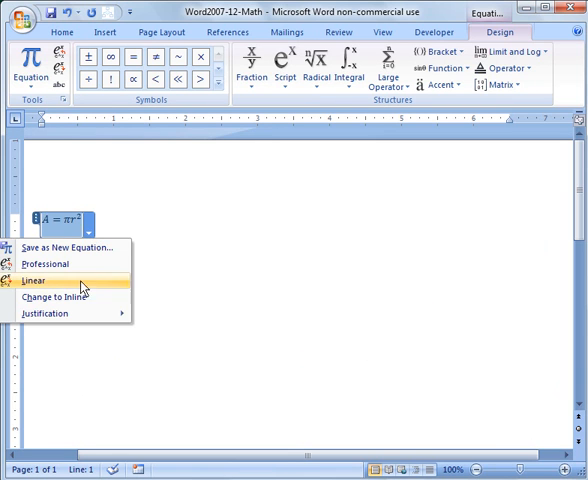
{"action": "left_click", "coordinate": [44, 312]}
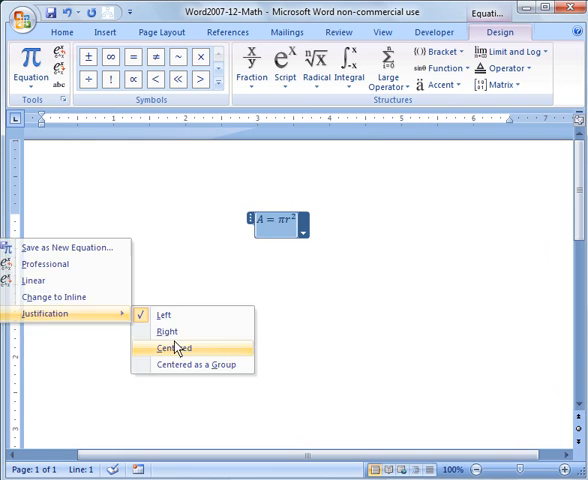
{"action": "left_click", "coordinate": [174, 348]}
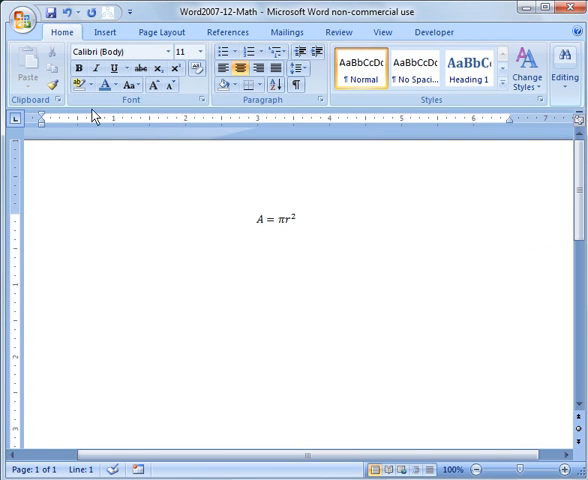
{"action": "left_click", "coordinate": [202, 52]}
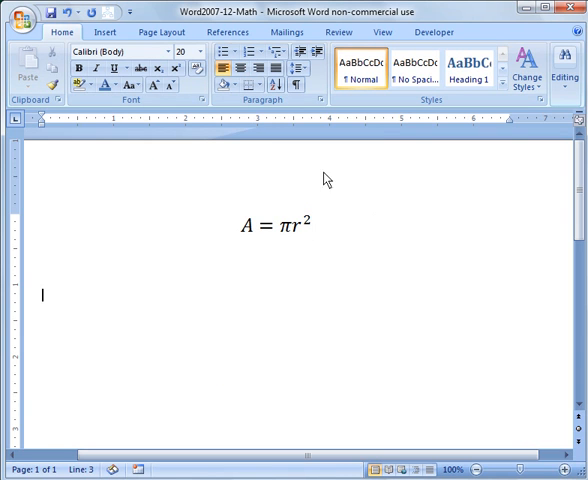
Compose a new equation reading 2πr below A=πr², inserting π from the symbol grid
{"action": "left_click", "coordinate": [104, 32]}
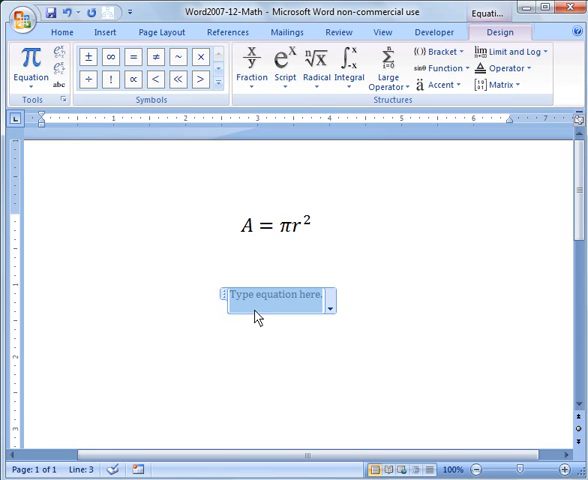
{"action": "type", "text": "2"}
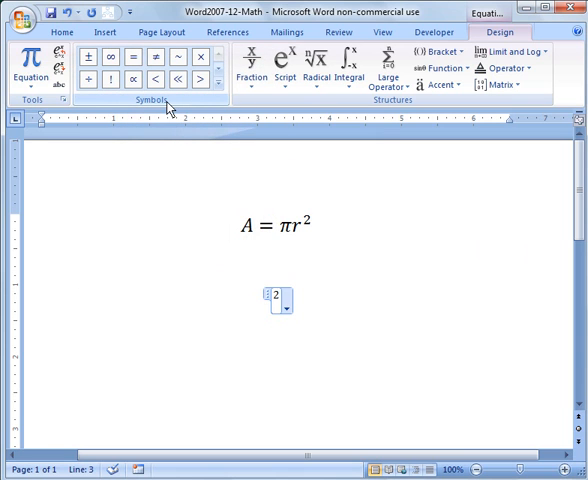
{"action": "left_click", "coordinate": [216, 84]}
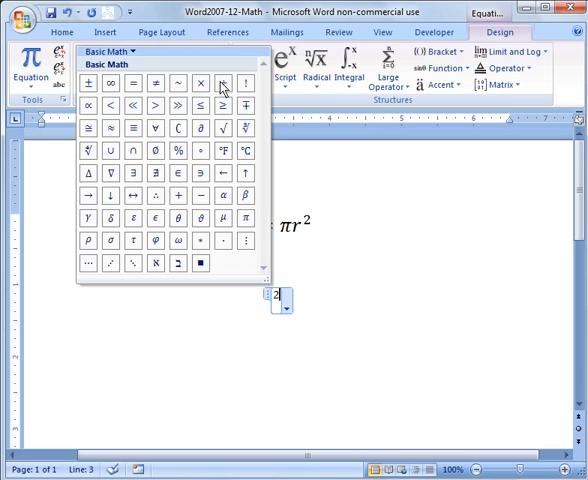
{"action": "mouse_move", "coordinate": [110, 240]}
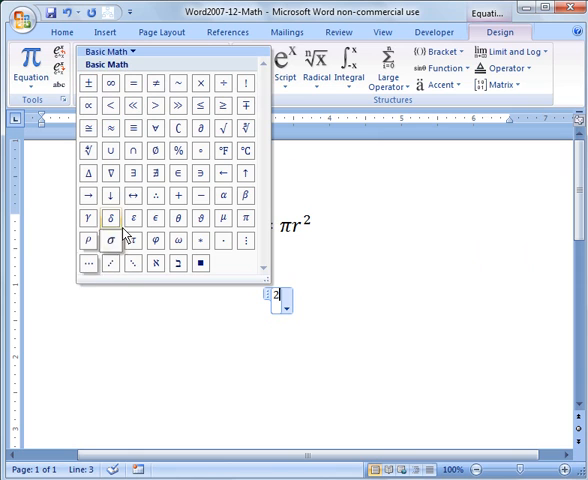
{"action": "mouse_move", "coordinate": [132, 218]}
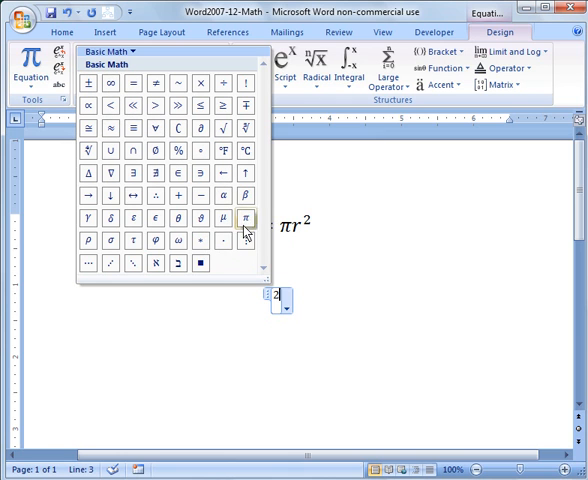
{"action": "left_click", "coordinate": [244, 216]}
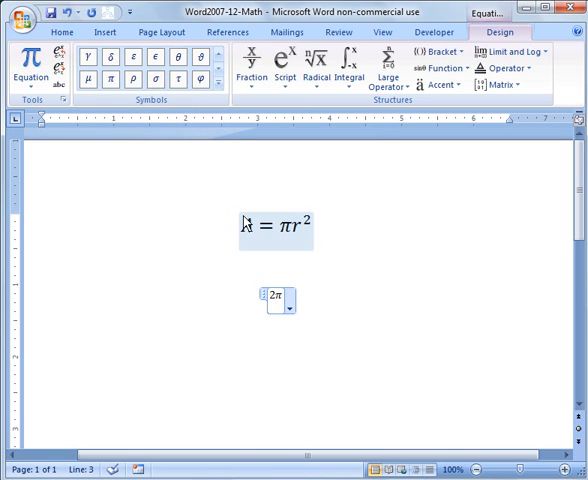
{"action": "type", "text": "r"}
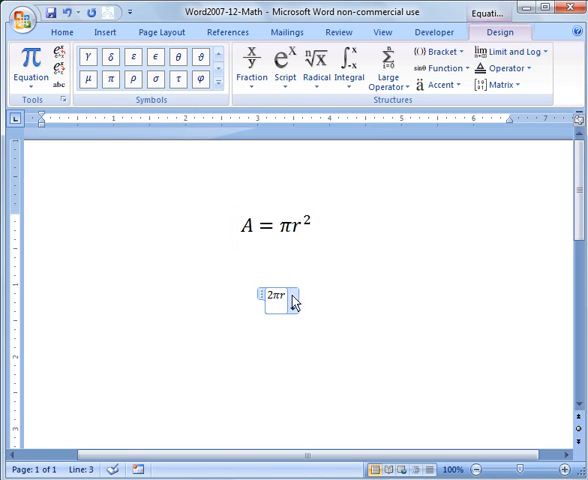
{"action": "mouse_move", "coordinate": [292, 302]}
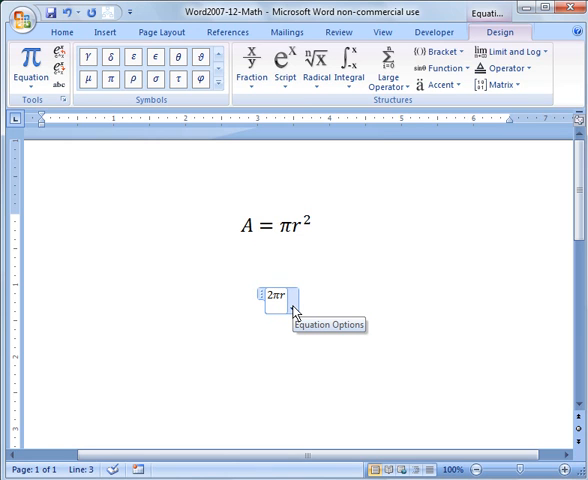
Save the 2πr equation to the equation gallery as a building block named Test
{"action": "left_click", "coordinate": [292, 296]}
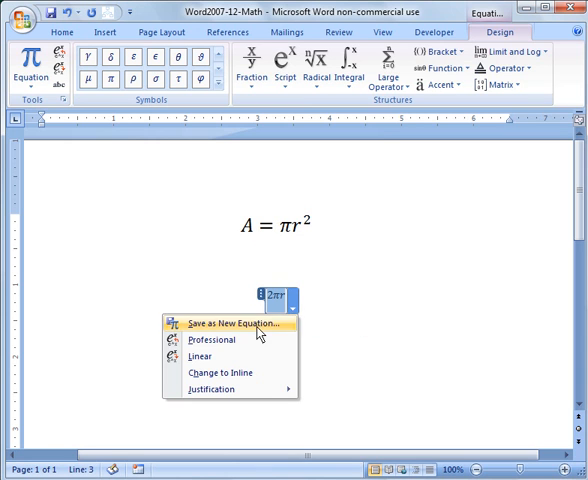
{"action": "left_click", "coordinate": [232, 324]}
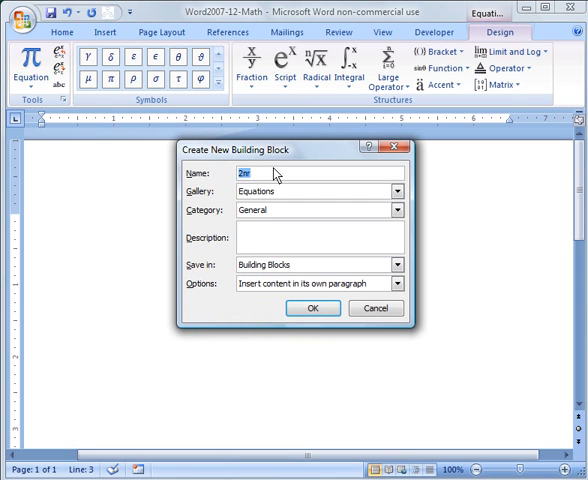
{"action": "type", "text": "Test"}
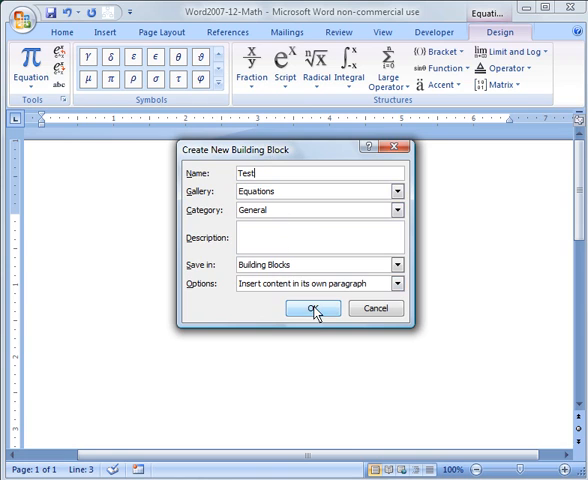
{"action": "left_click", "coordinate": [312, 308]}
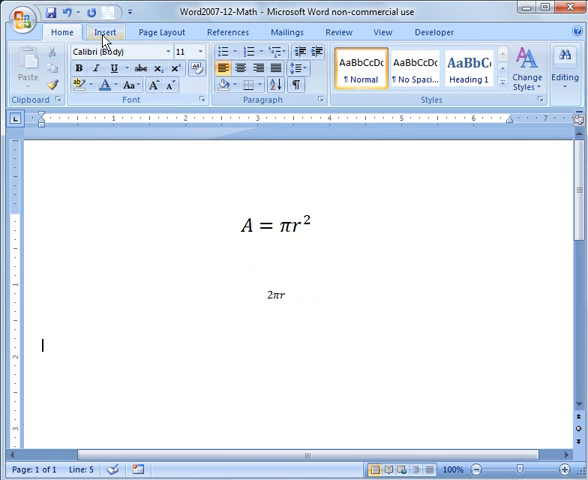
Add a new empty equation below 2πr from the Insert > Equation gallery
{"action": "left_click", "coordinate": [104, 32]}
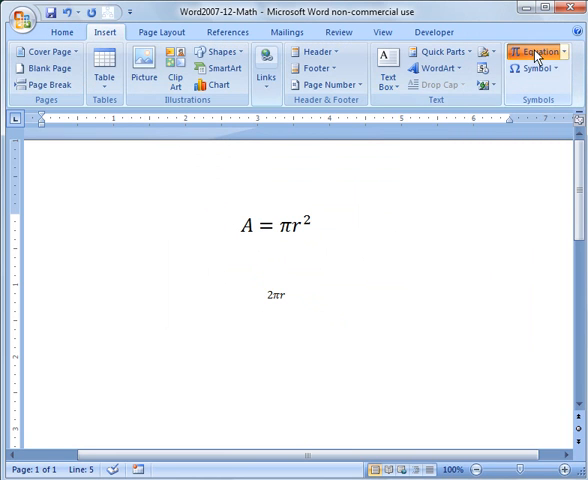
{"action": "left_click", "coordinate": [536, 52]}
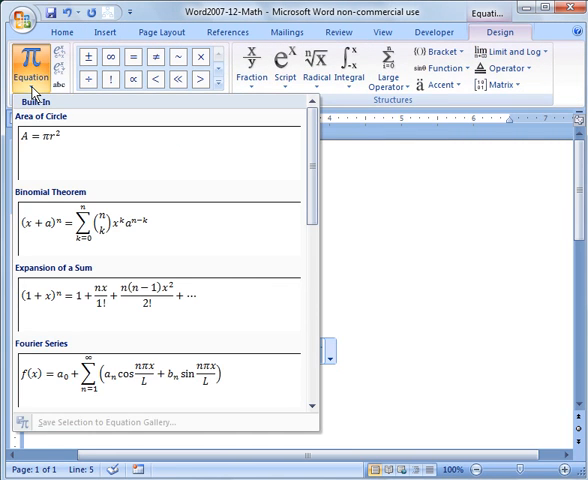
{"action": "scroll", "scroll_direction": "down", "scroll_amount": 3}
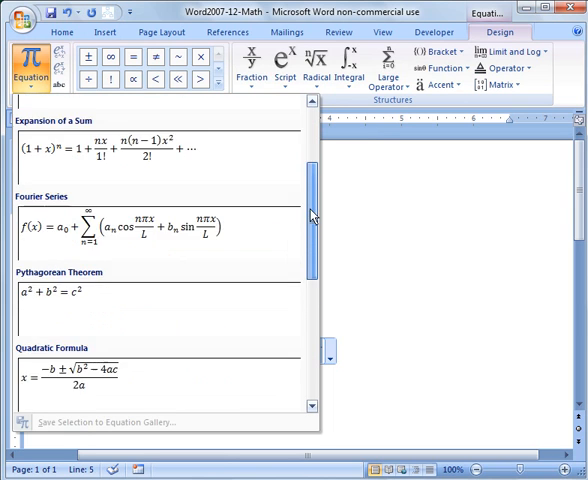
{"action": "scroll", "scroll_direction": "down", "scroll_amount": 3}
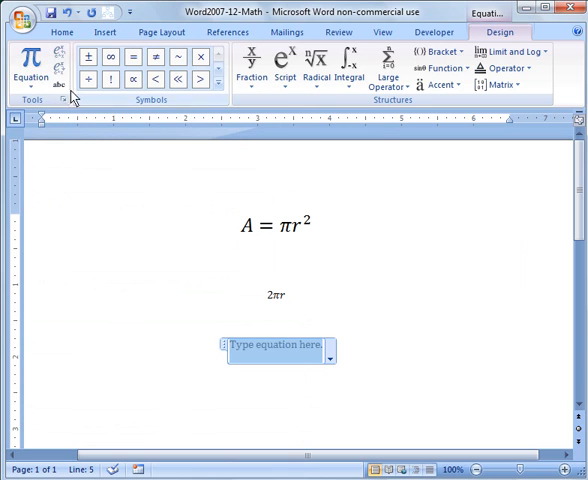
{"action": "mouse_move", "coordinate": [58, 82]}
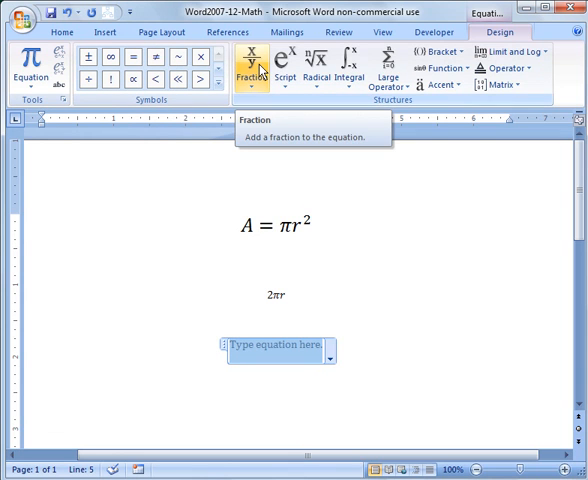
{"action": "mouse_move", "coordinate": [316, 64]}
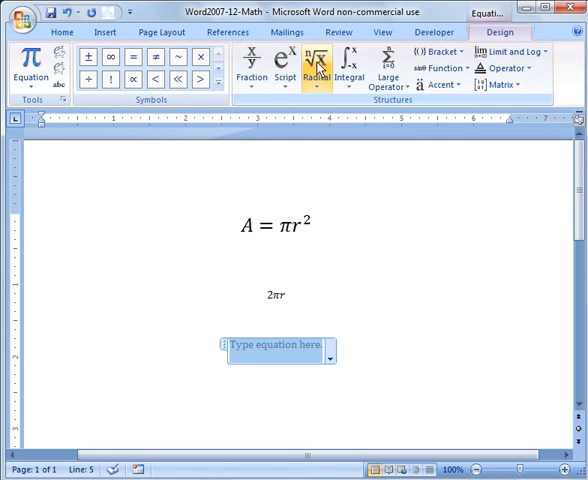
{"action": "mouse_move", "coordinate": [440, 68]}
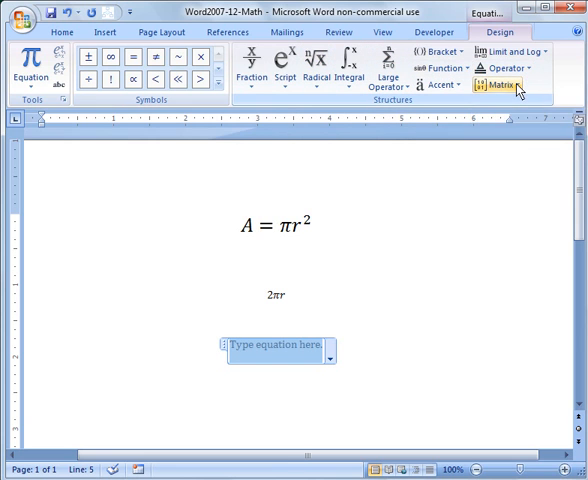
{"action": "mouse_move", "coordinate": [502, 84]}
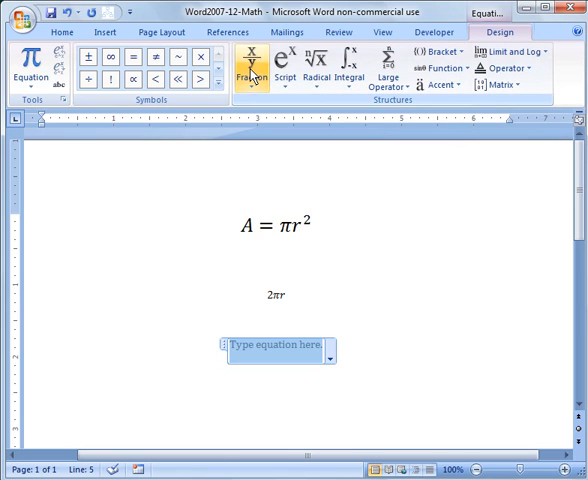
{"action": "mouse_move", "coordinate": [284, 64]}
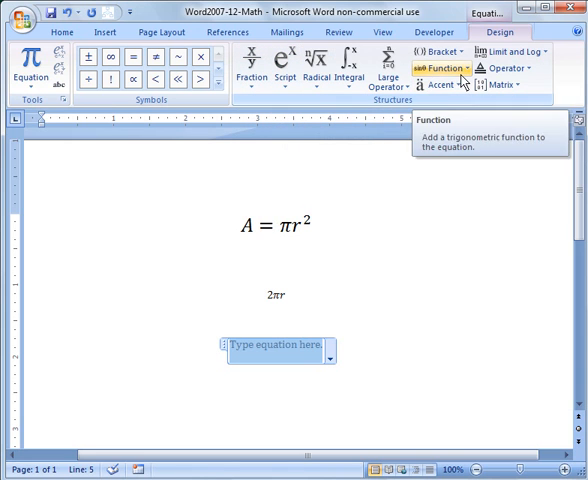
Deselect the empty equation so the page shows A=πr², 2πr and the placeholder
{"action": "left_click", "coordinate": [60, 32]}
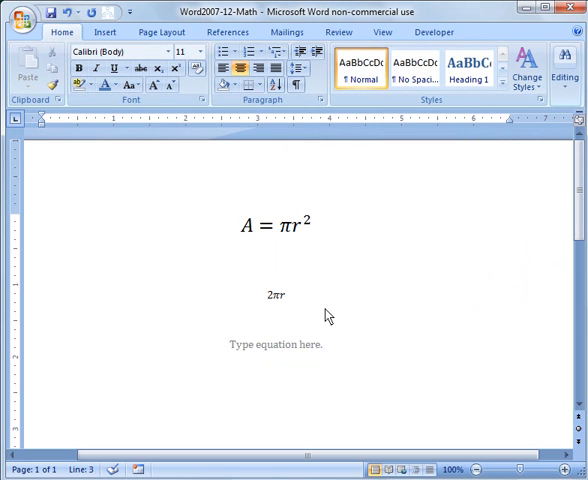
{"action": "mouse_move", "coordinate": [336, 312]}
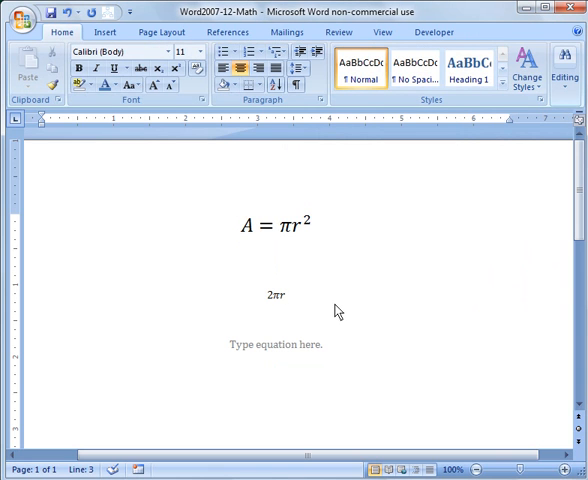
{"action": "mouse_move", "coordinate": [414, 288]}
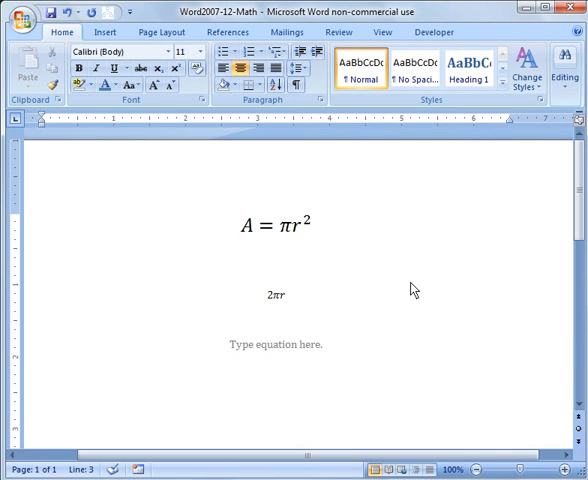
{"action": "left_click", "coordinate": [288, 294]}
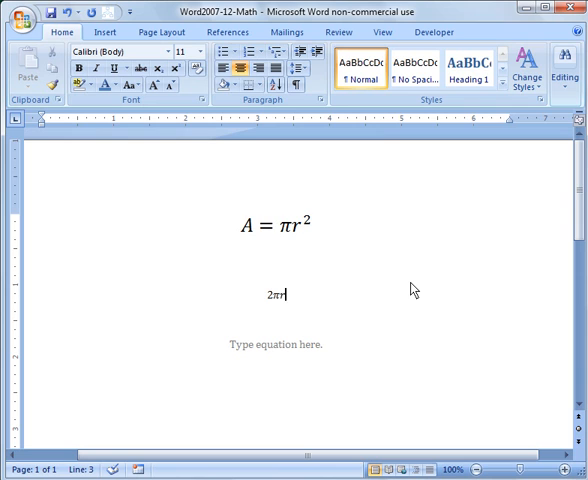